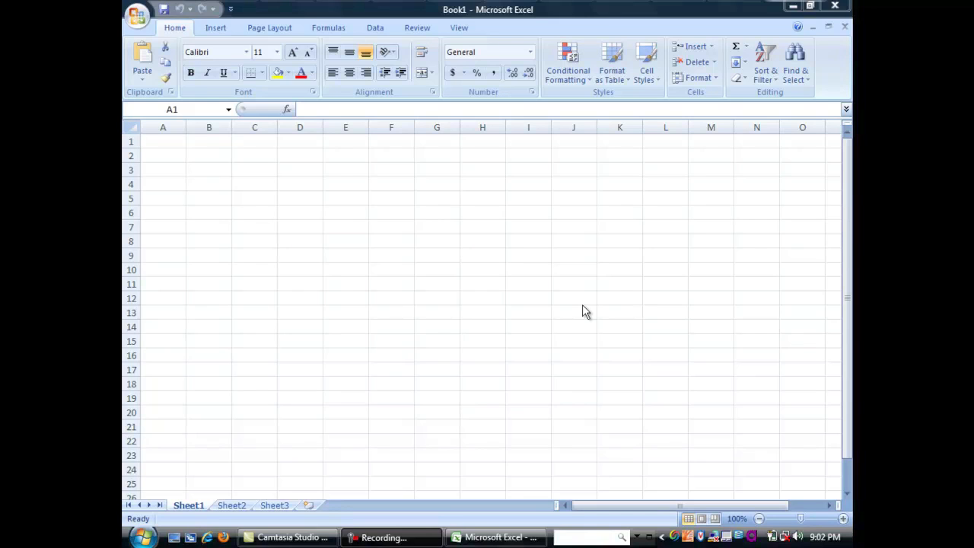
pyautogui.moveTo(565, 299)
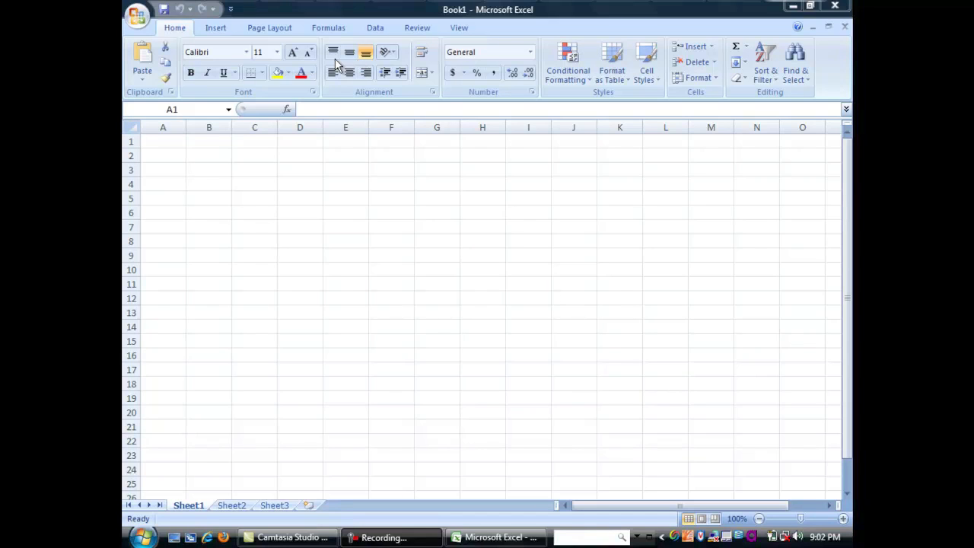
pyautogui.moveTo(368, 82)
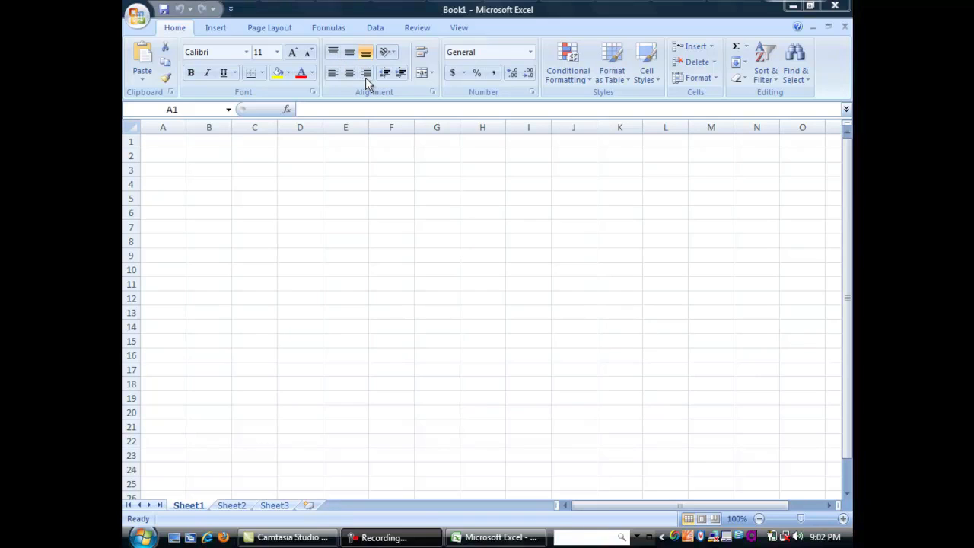
pyautogui.moveTo(413, 267)
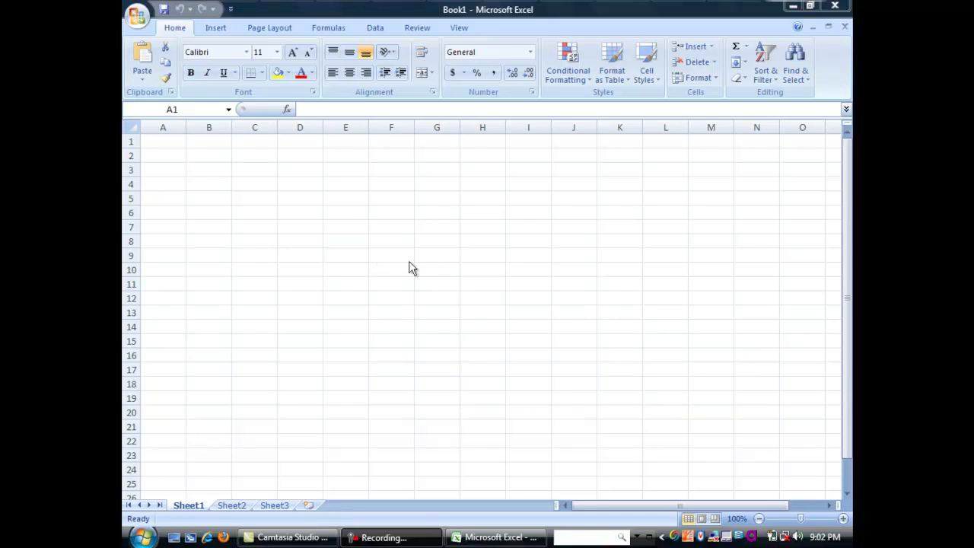
pyautogui.moveTo(404, 201)
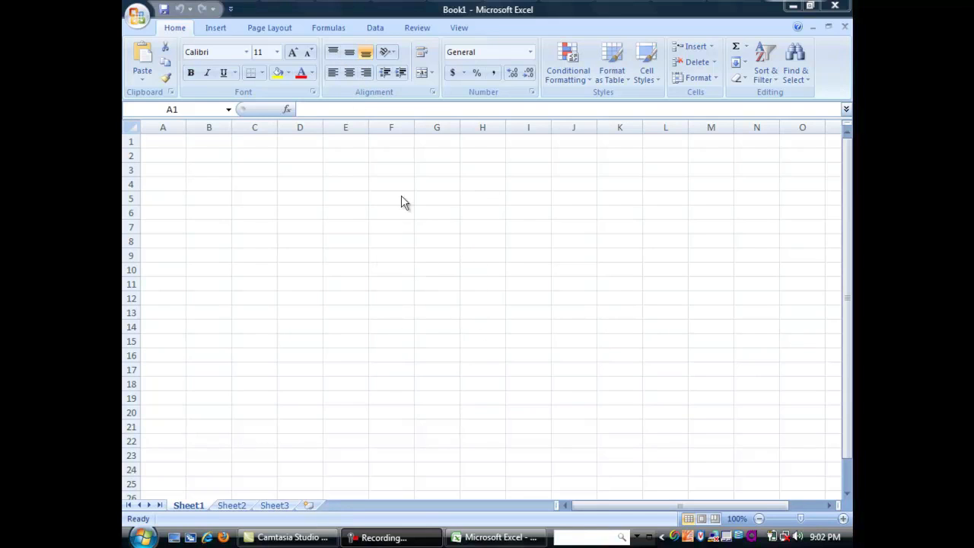
pyautogui.moveTo(293, 34)
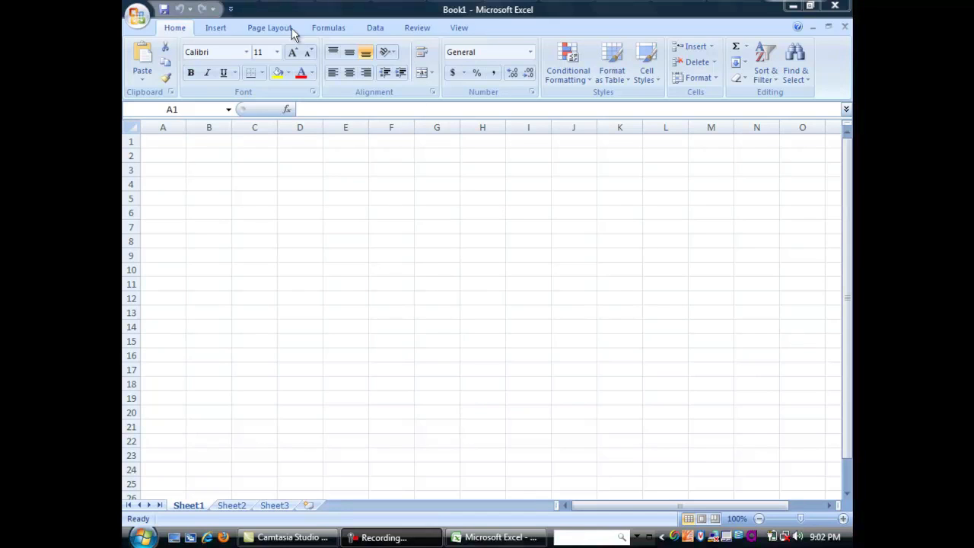
pyautogui.moveTo(470, 30)
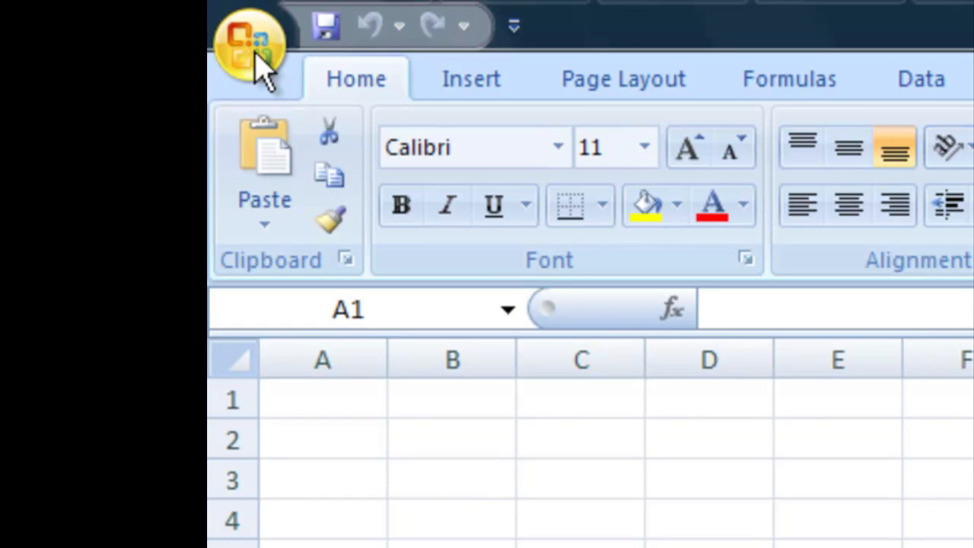
pyautogui.moveTo(267, 72)
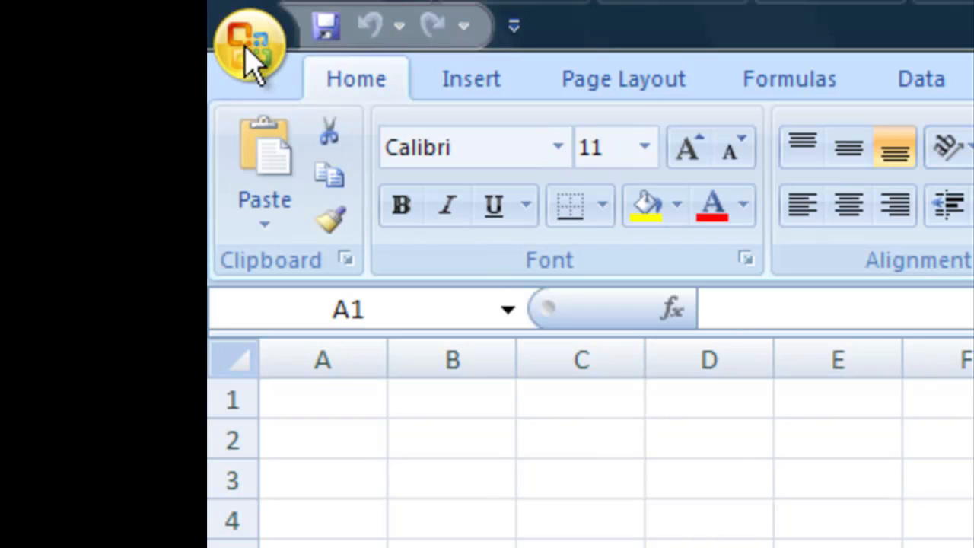
# Create a new workbook from the Blank Workbook template via the Office Button.
pyautogui.click(251, 42)
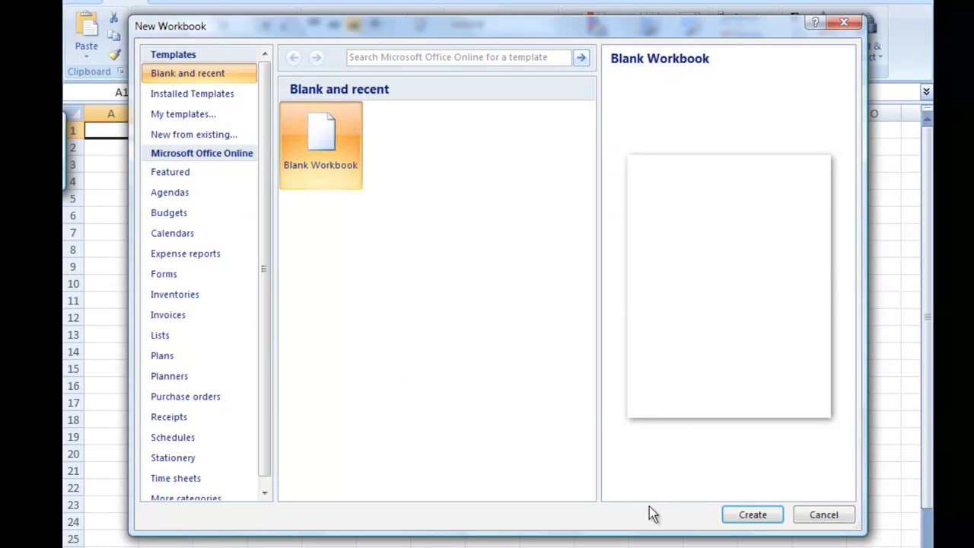
pyautogui.click(752, 514)
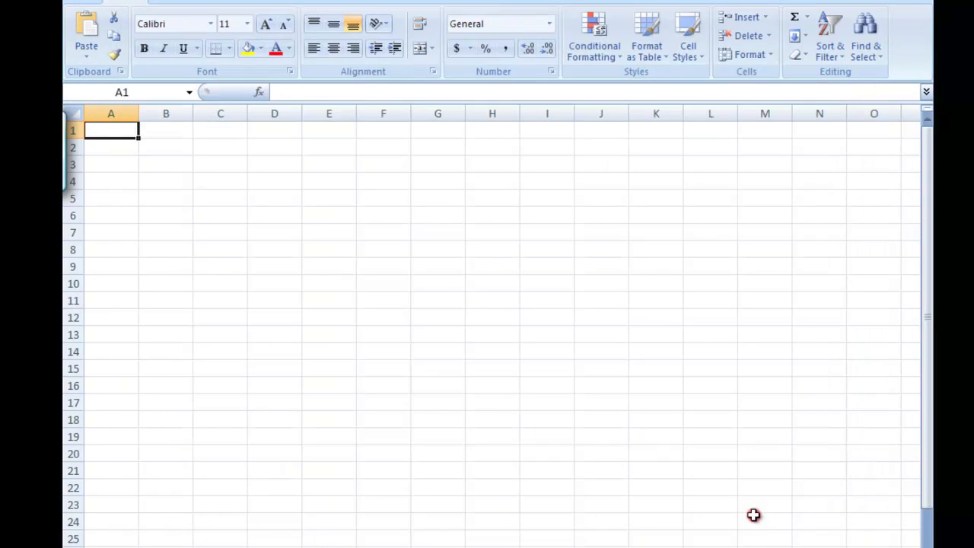
pyautogui.moveTo(631, 500)
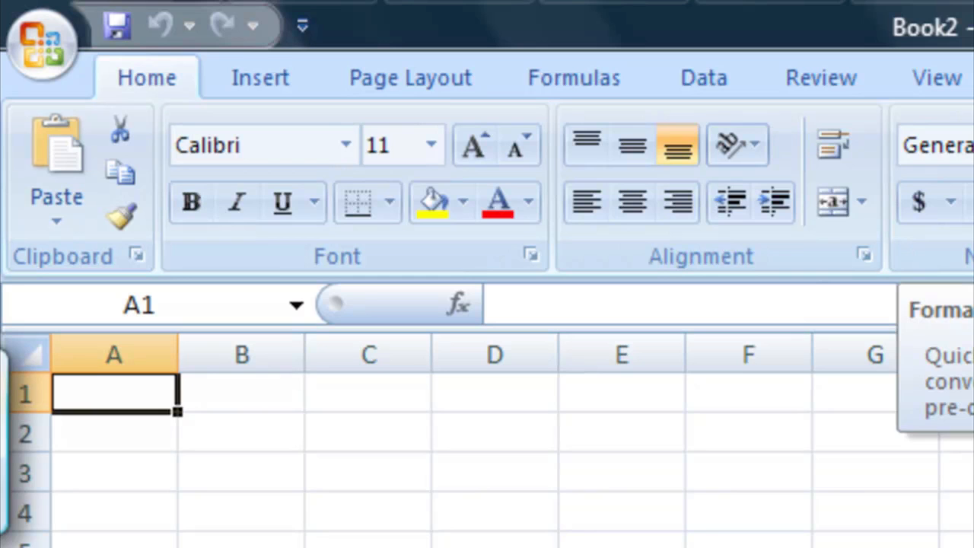
pyautogui.moveTo(719, 236)
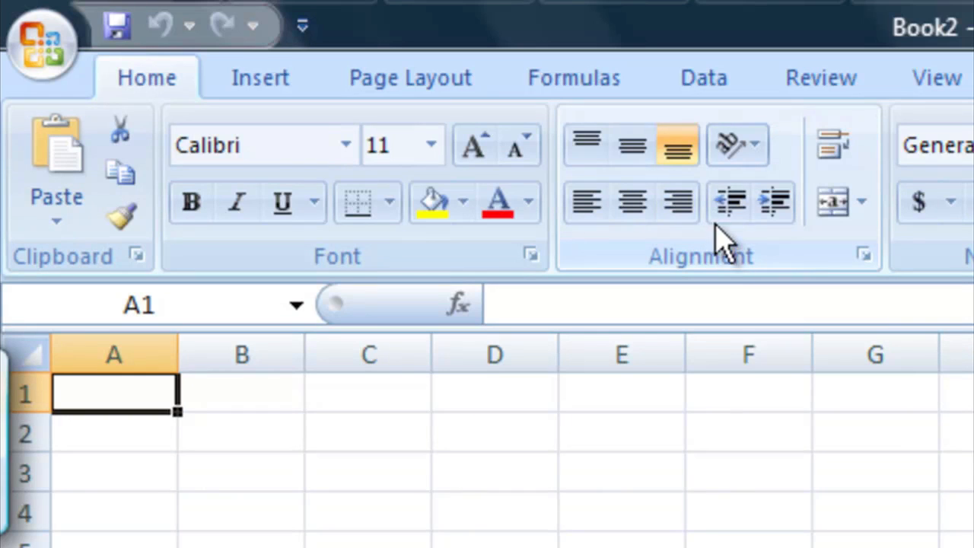
pyautogui.moveTo(630, 145)
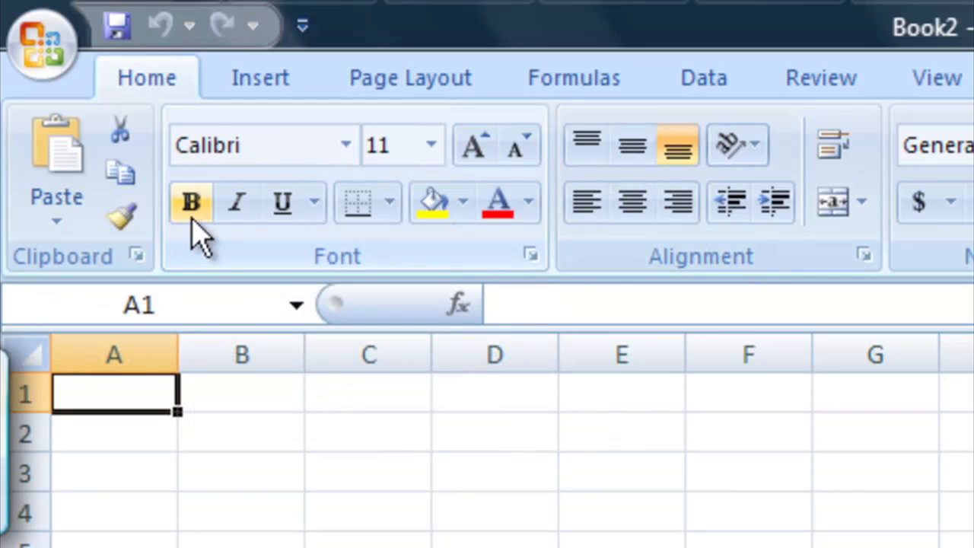
pyautogui.moveTo(346, 144)
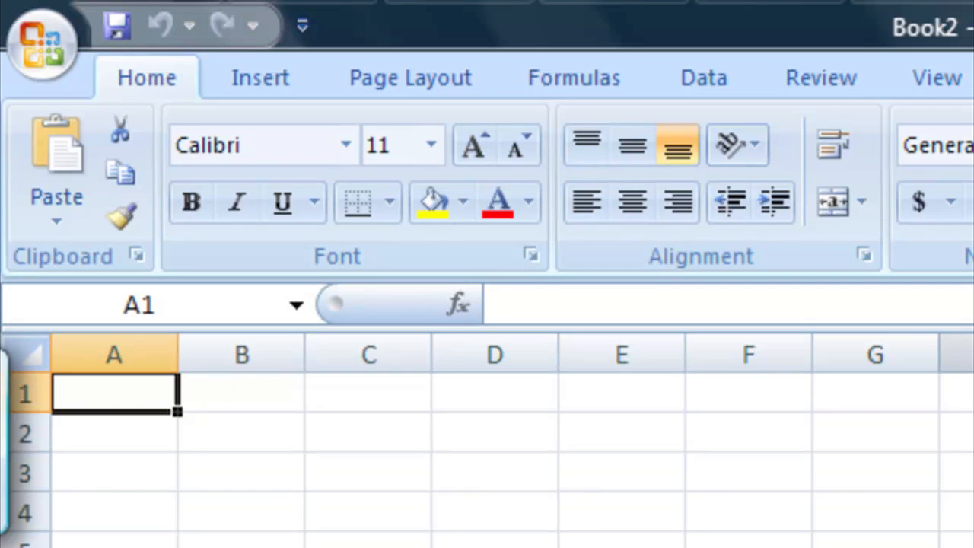
pyautogui.moveTo(261, 77)
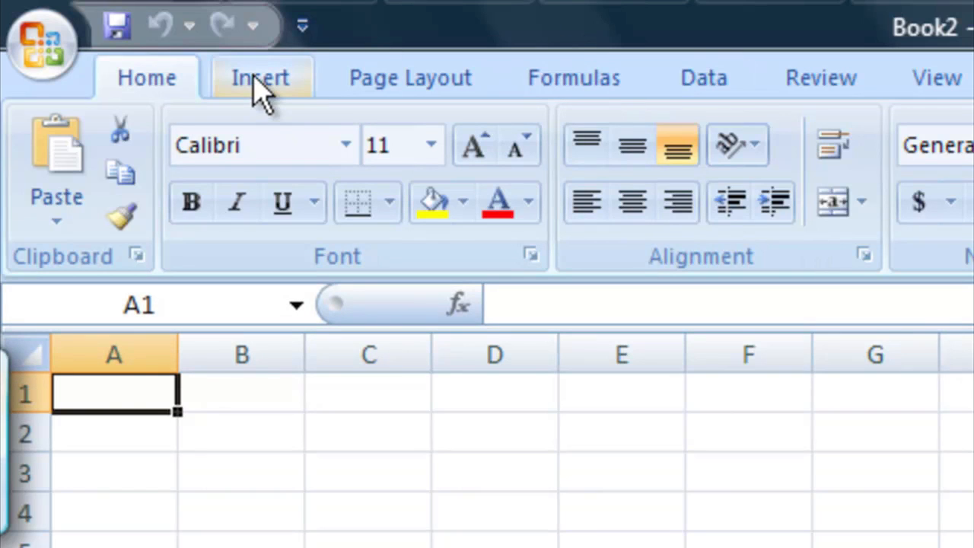
# Show the Insert tab's Tables, Illustrations, Charts and Links commands.
pyautogui.click(260, 77)
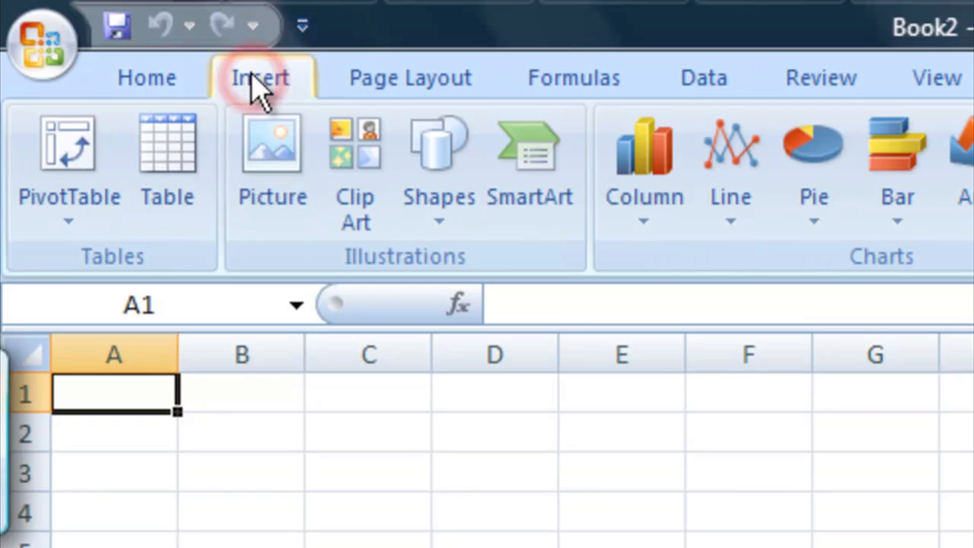
pyautogui.click(260, 77)
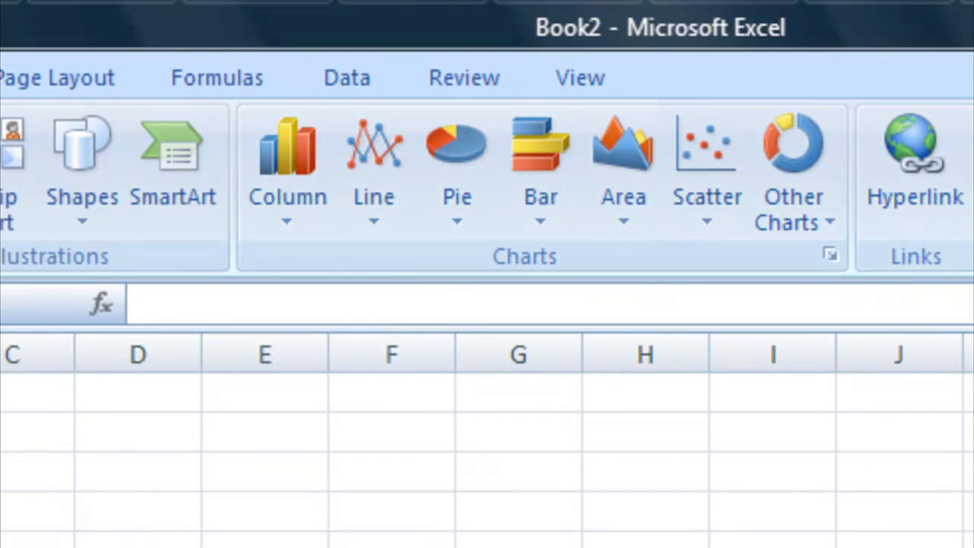
pyautogui.moveTo(912, 167)
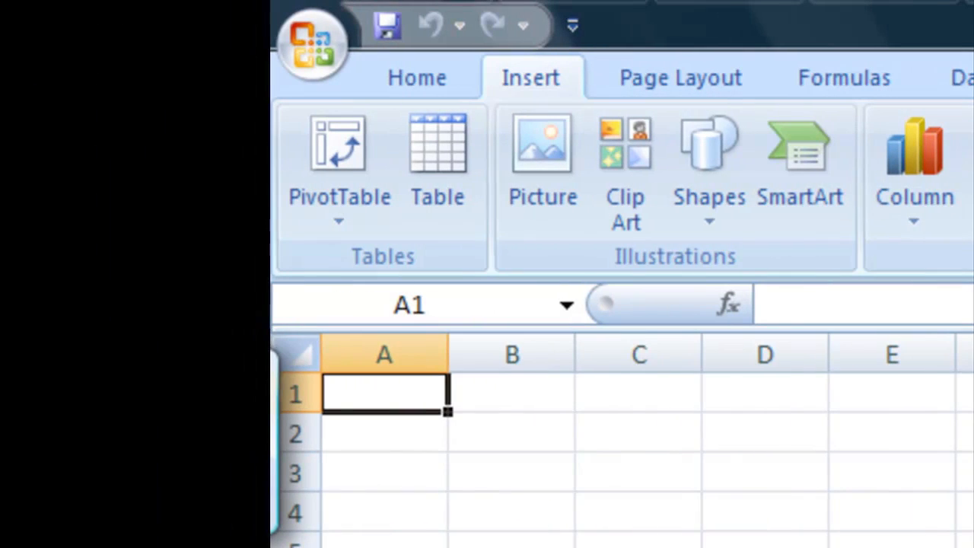
pyautogui.moveTo(312, 41)
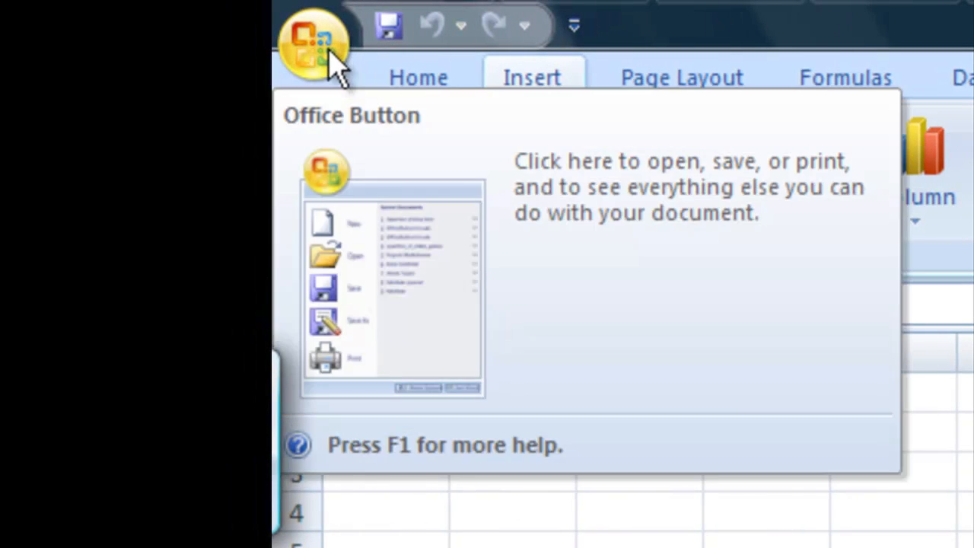
# Open the Office Button menu with its New, Save, Save As and recent documents.
pyautogui.click(313, 41)
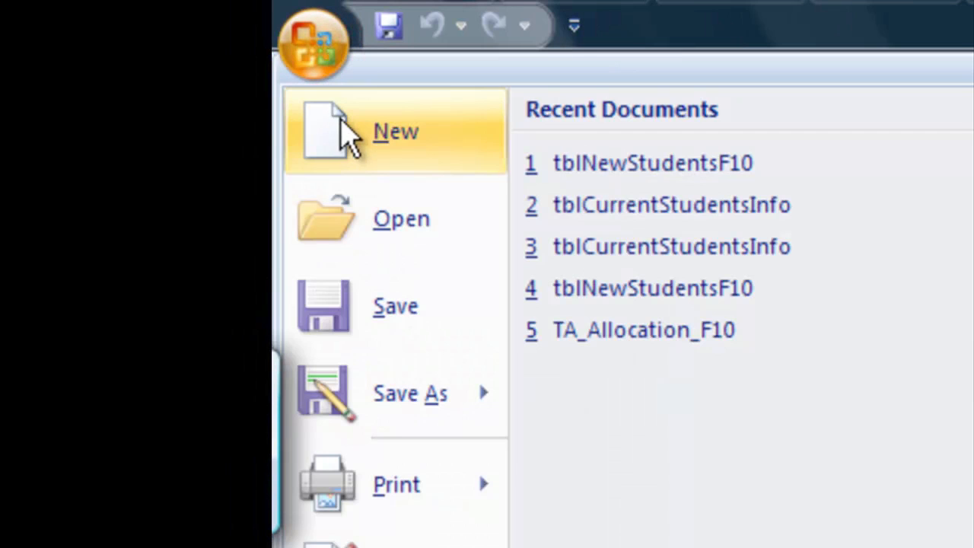
pyautogui.moveTo(395, 306)
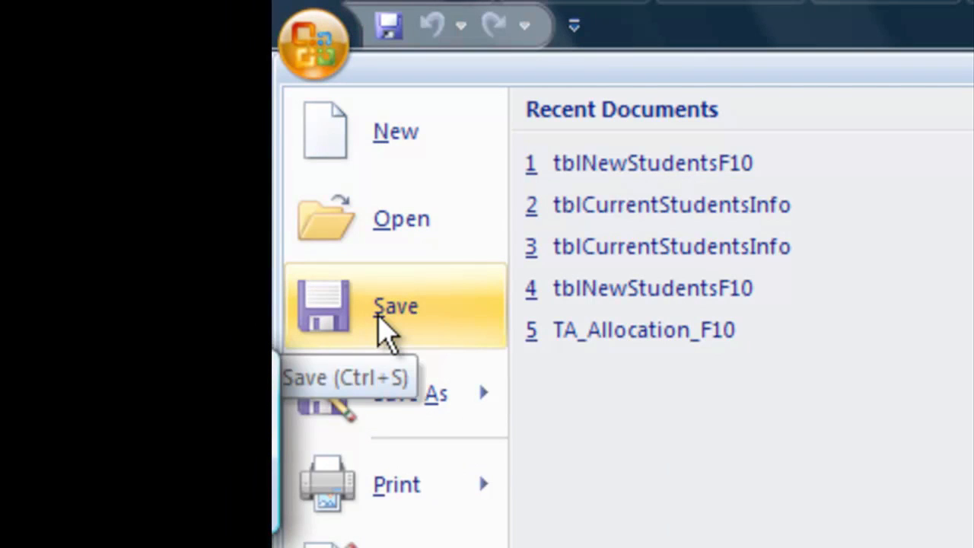
pyautogui.moveTo(395, 484)
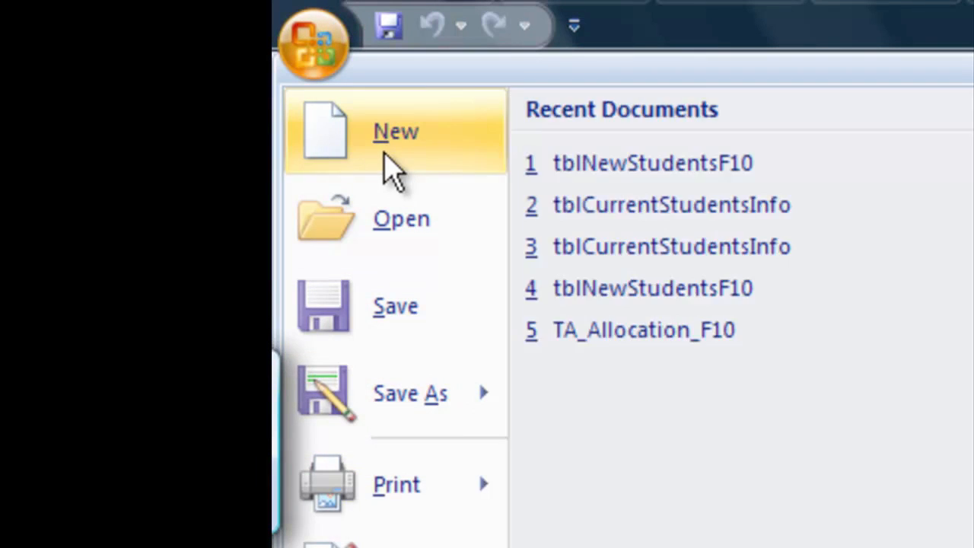
pyautogui.moveTo(312, 45)
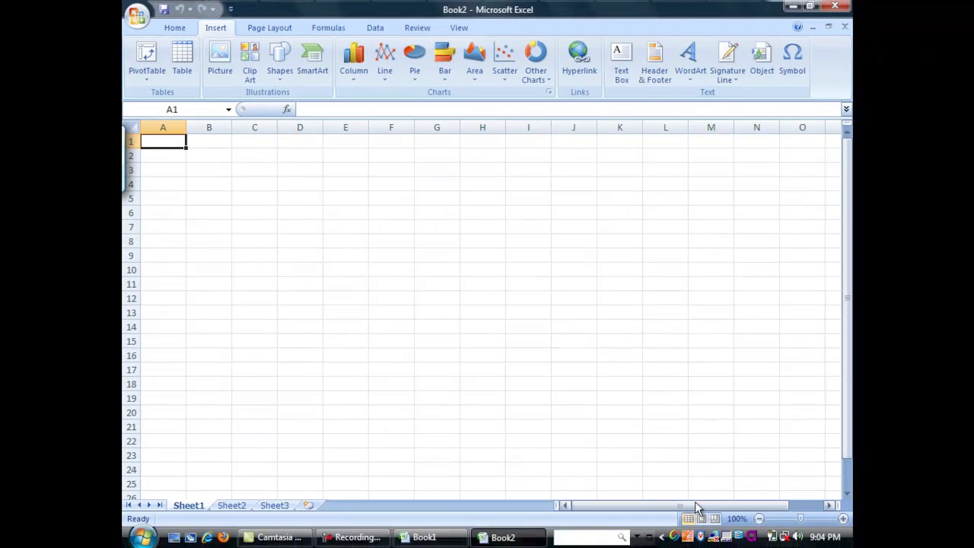
pyautogui.moveTo(625, 433)
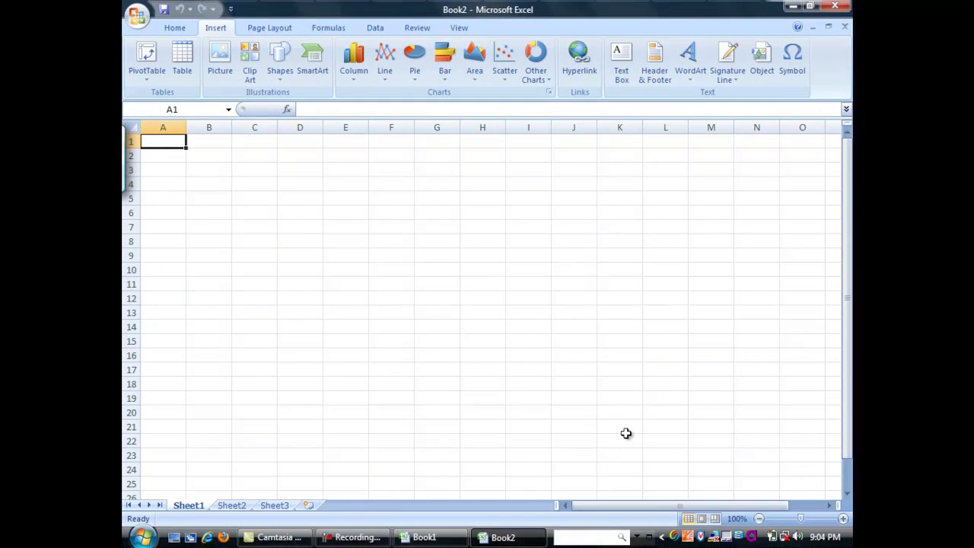
pyautogui.moveTo(166, 165)
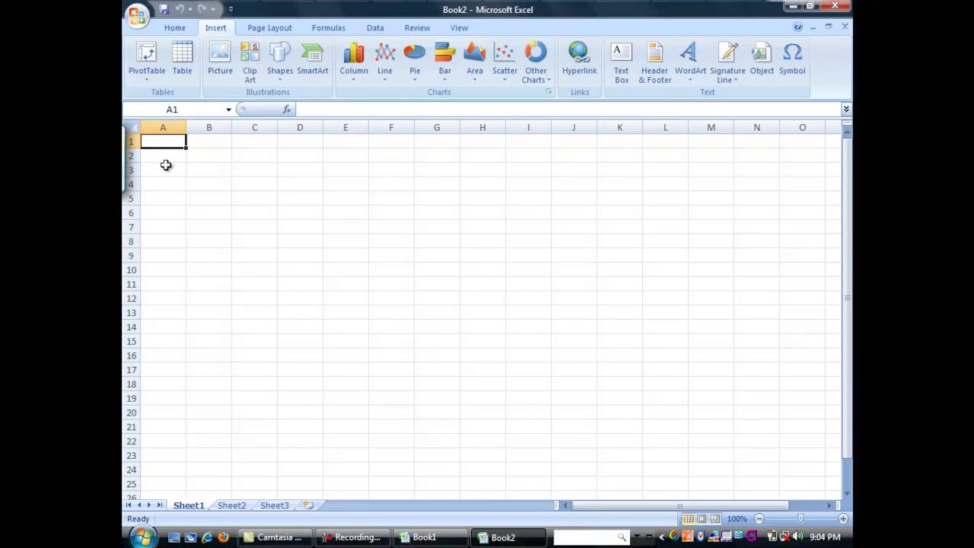
pyautogui.moveTo(195, 210)
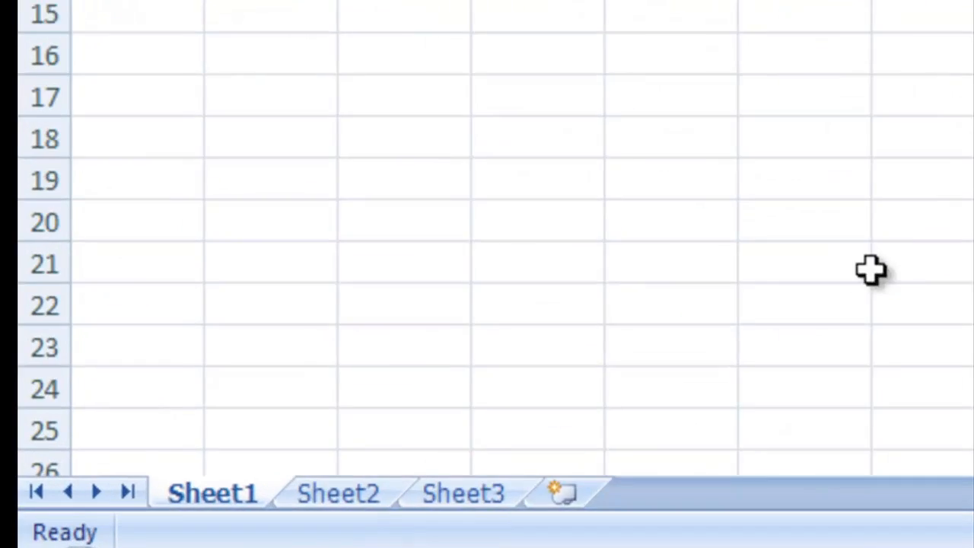
# Switch through Sheet2, Sheet3, Sheet1 and Sheet3, ending back on Sheet1.
pyautogui.click(355, 491)
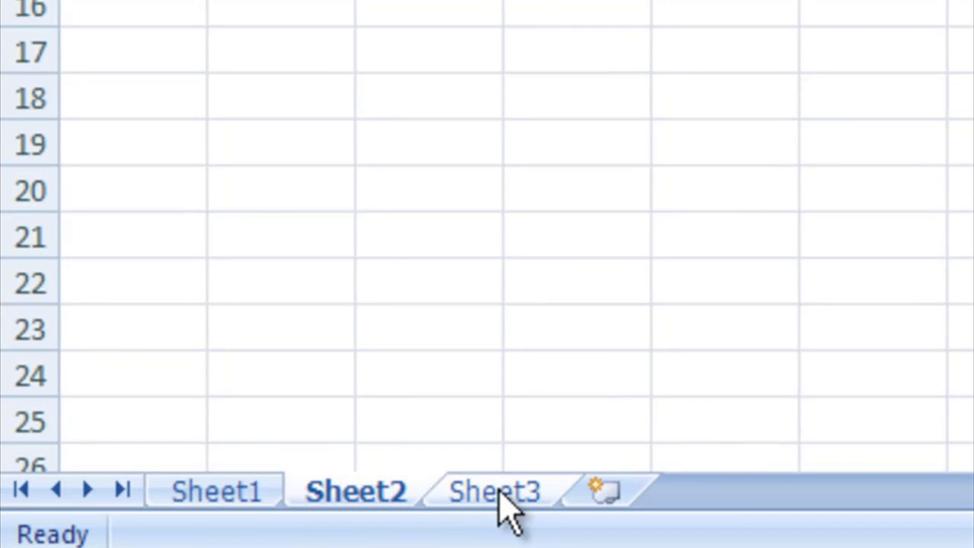
pyautogui.click(495, 491)
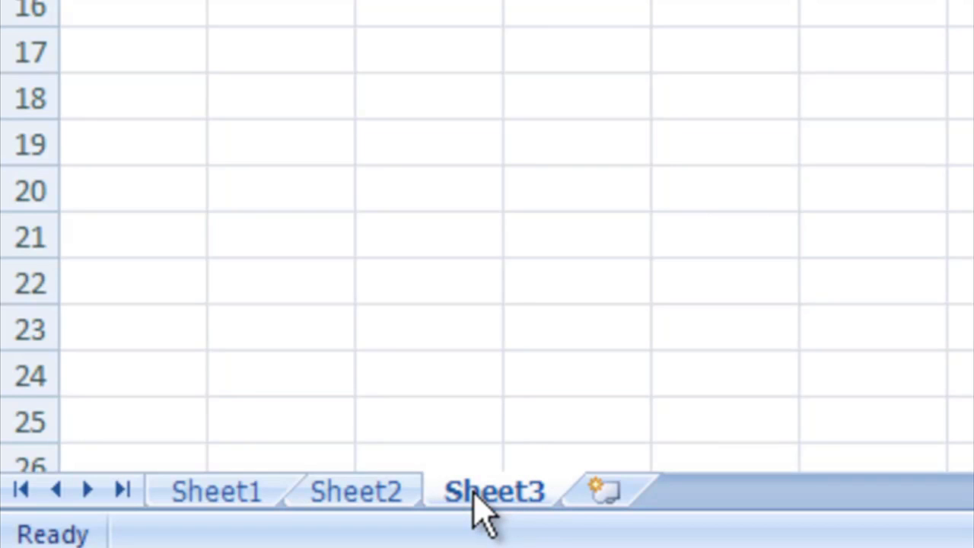
pyautogui.moveTo(468, 506)
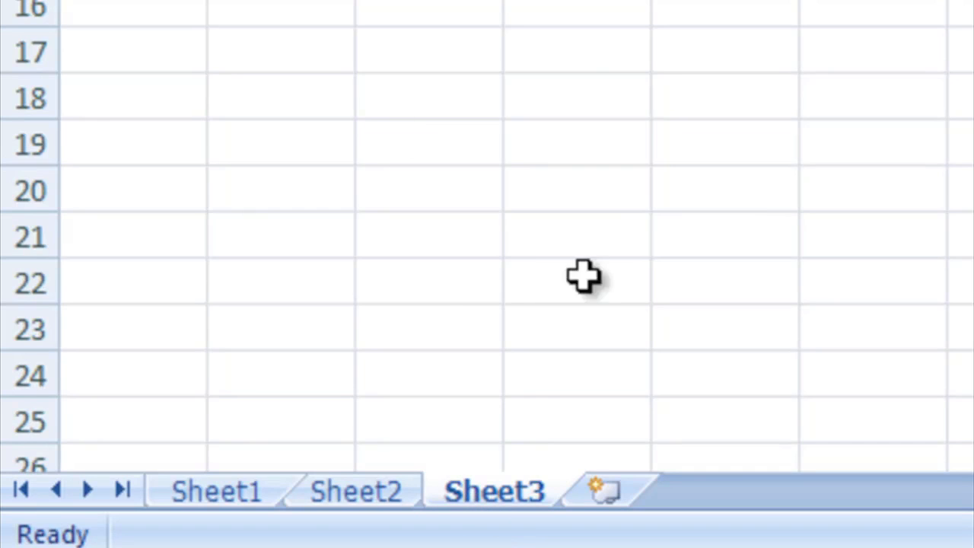
pyautogui.click(216, 490)
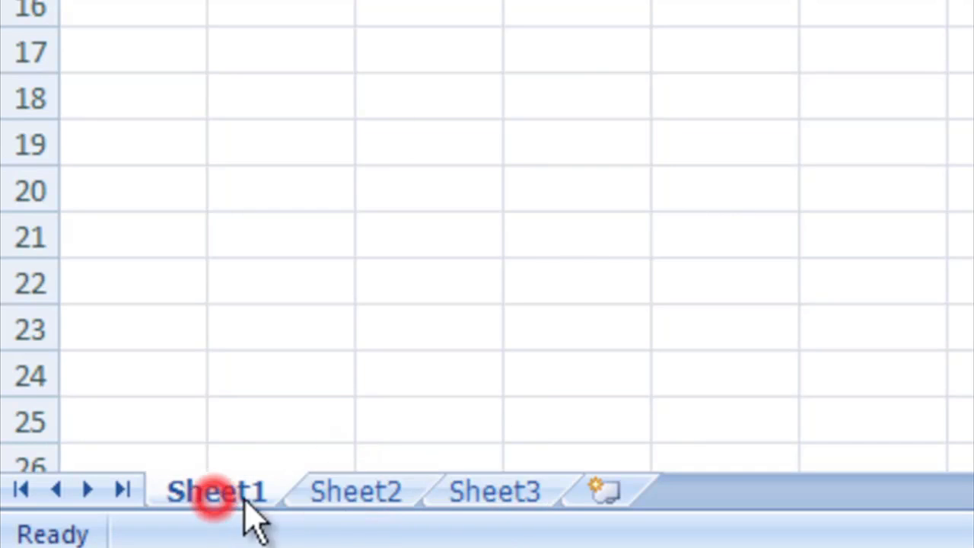
pyautogui.click(493, 491)
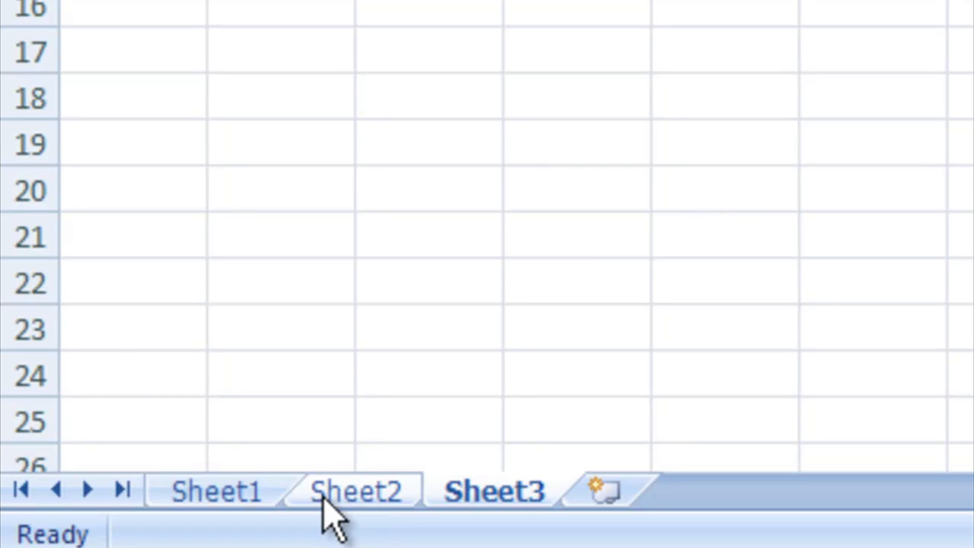
pyautogui.moveTo(221, 495)
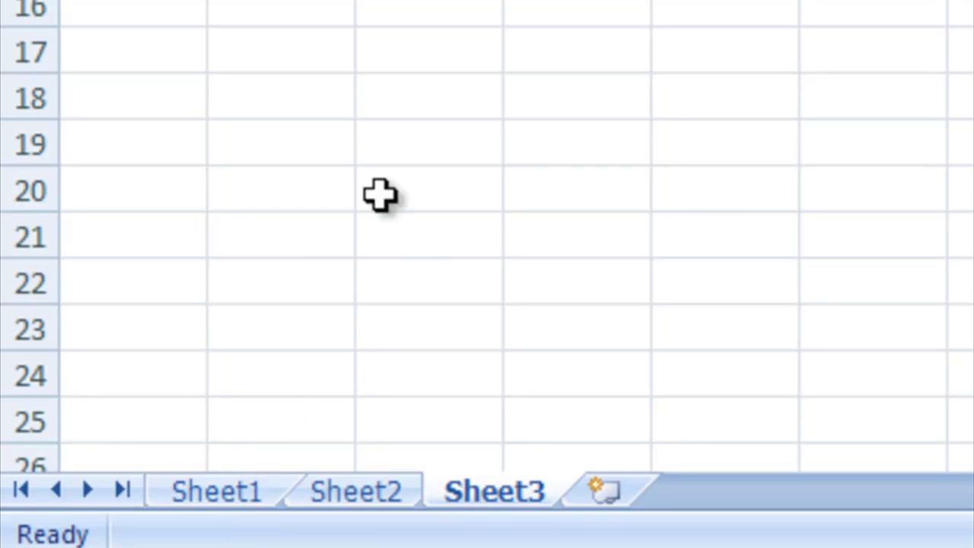
pyautogui.moveTo(369, 117)
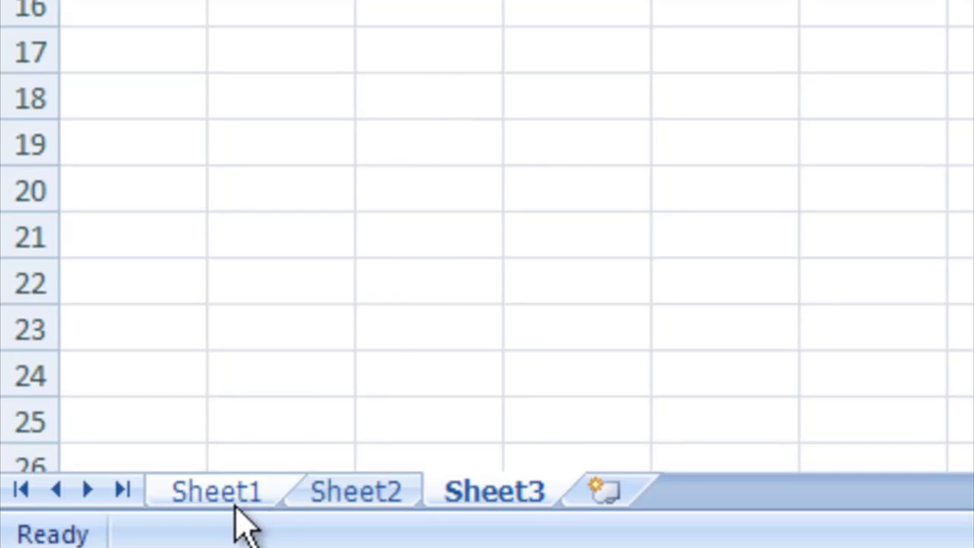
pyautogui.moveTo(228, 502)
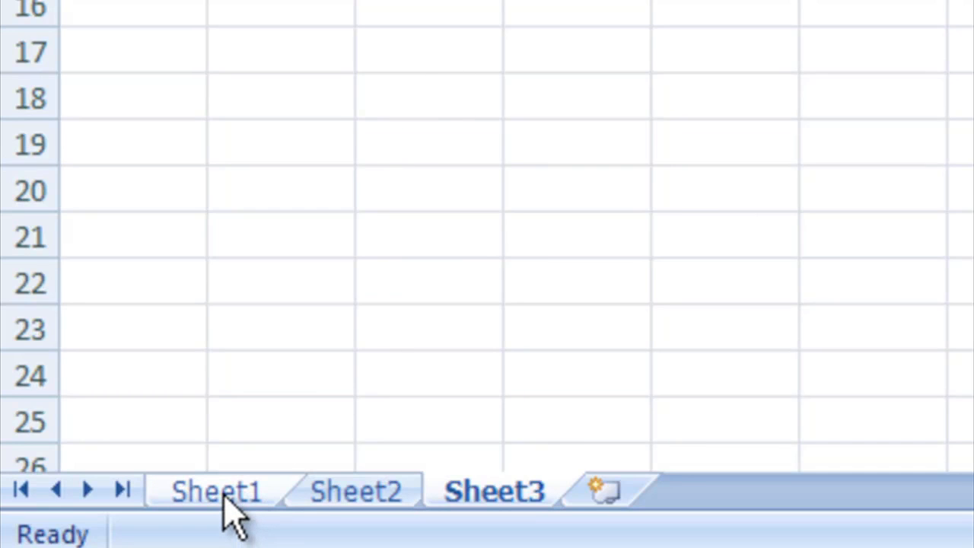
pyautogui.click(216, 491)
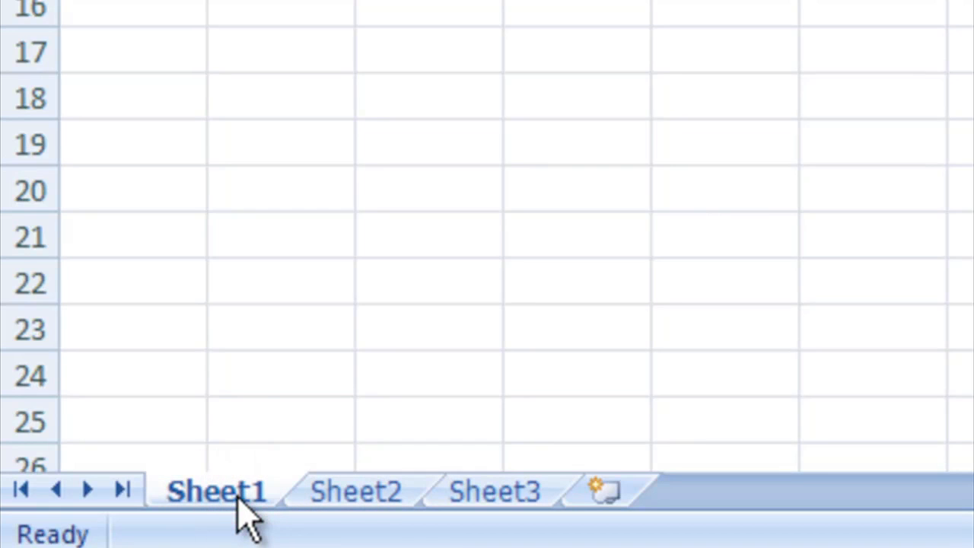
# Rename Sheet1 to SheetDemo, then rename Sheet2 to SheetDemo2 from its right-click menu.
pyautogui.doubleClick(217, 490)
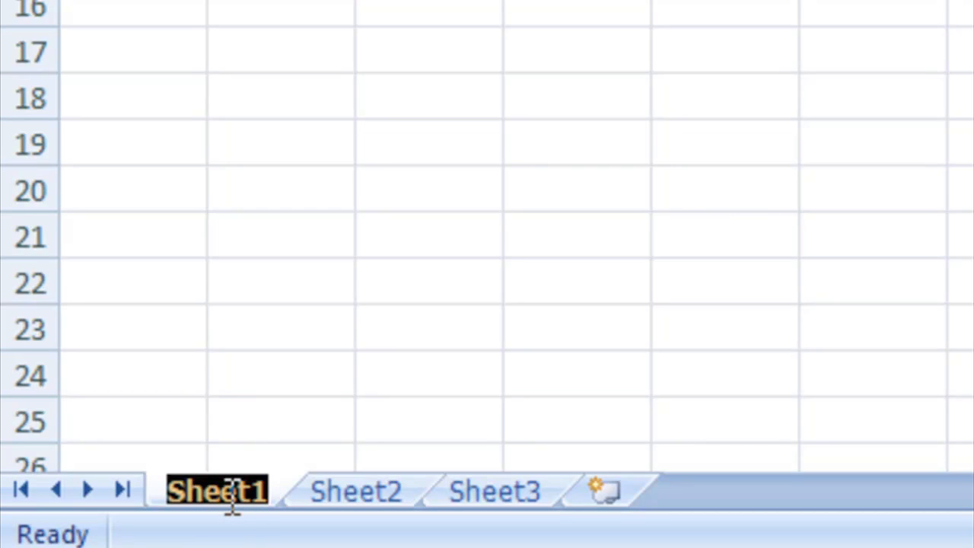
pyautogui.write('SheetDemo')
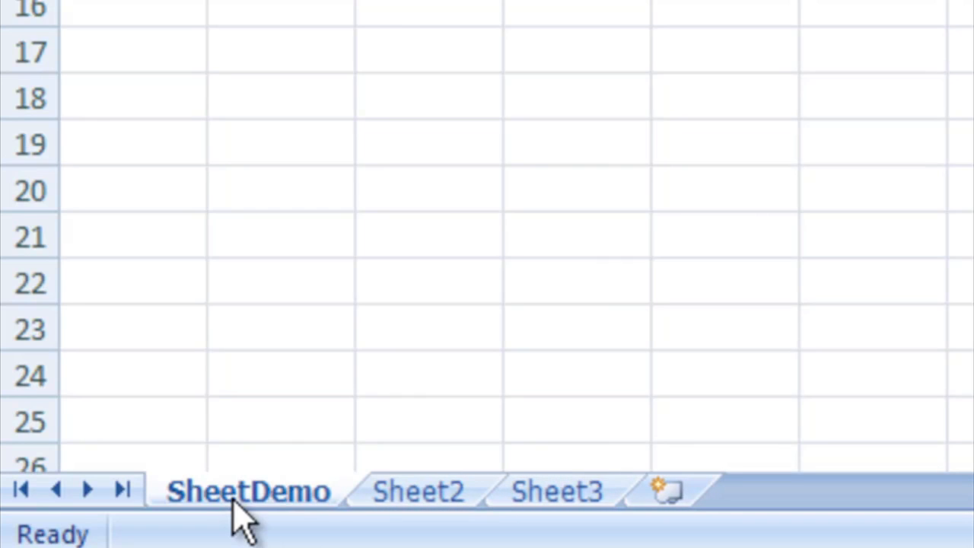
pyautogui.moveTo(327, 502)
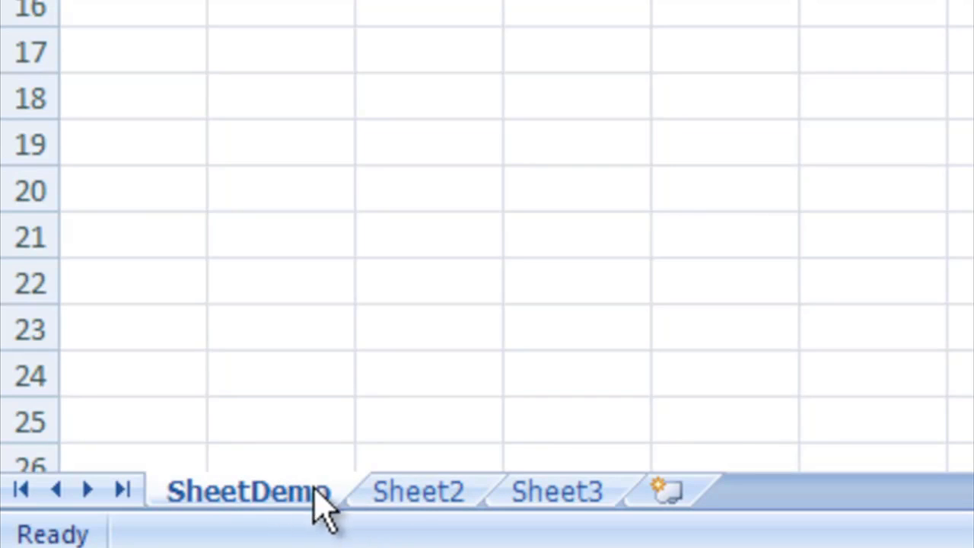
pyautogui.click(418, 491)
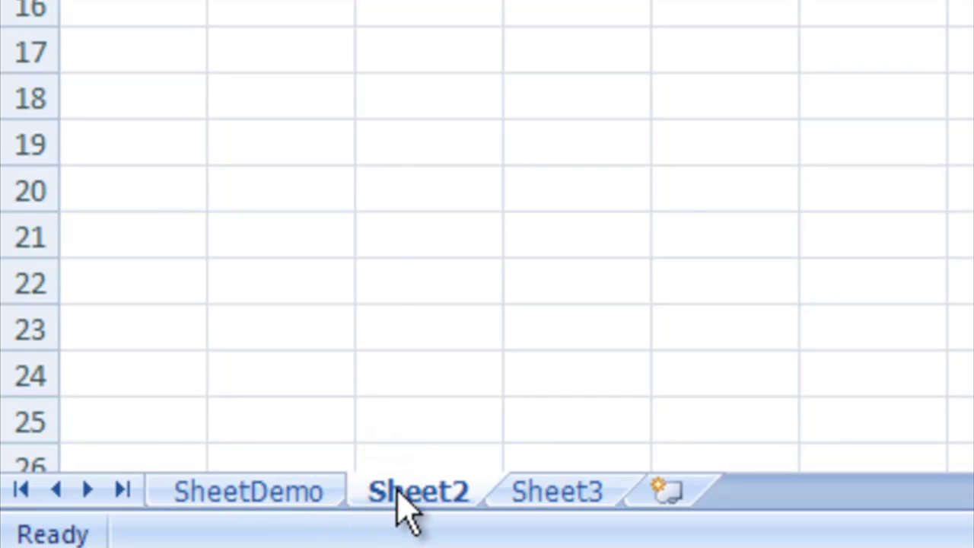
pyautogui.rightClick(419, 490)
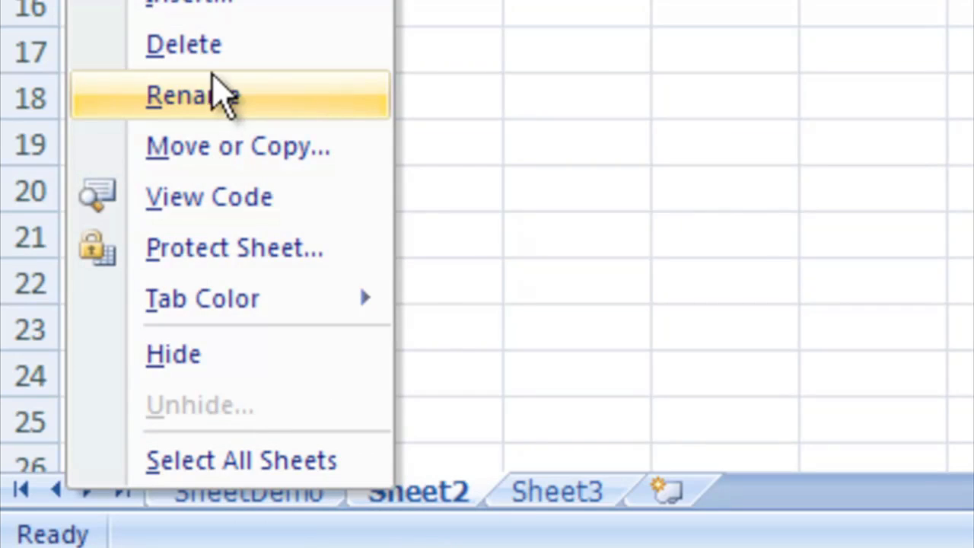
pyautogui.click(192, 94)
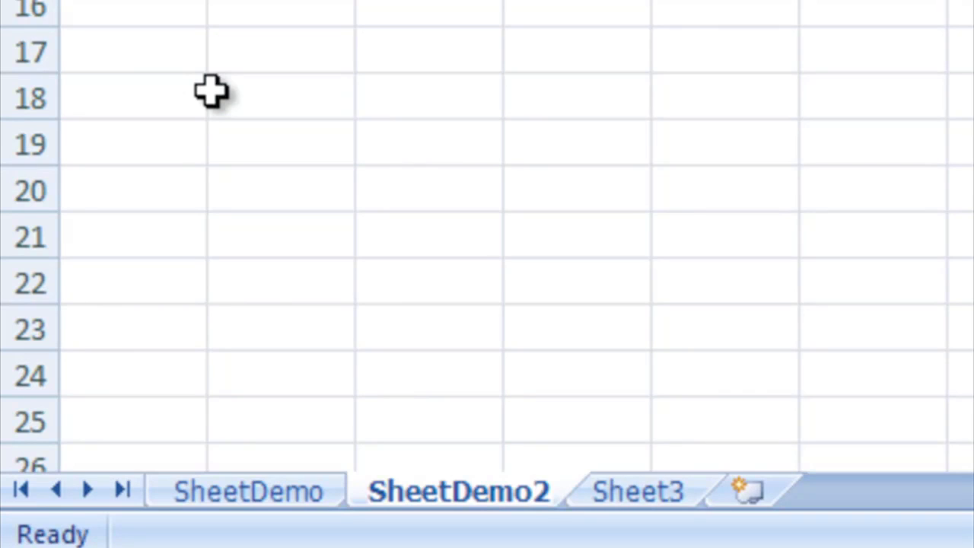
pyautogui.moveTo(242, 98)
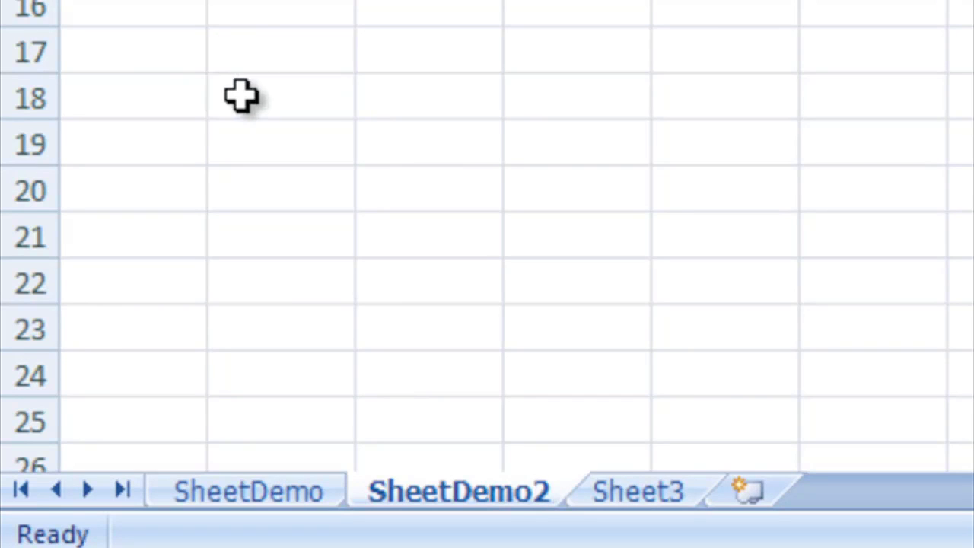
pyautogui.moveTo(215, 116)
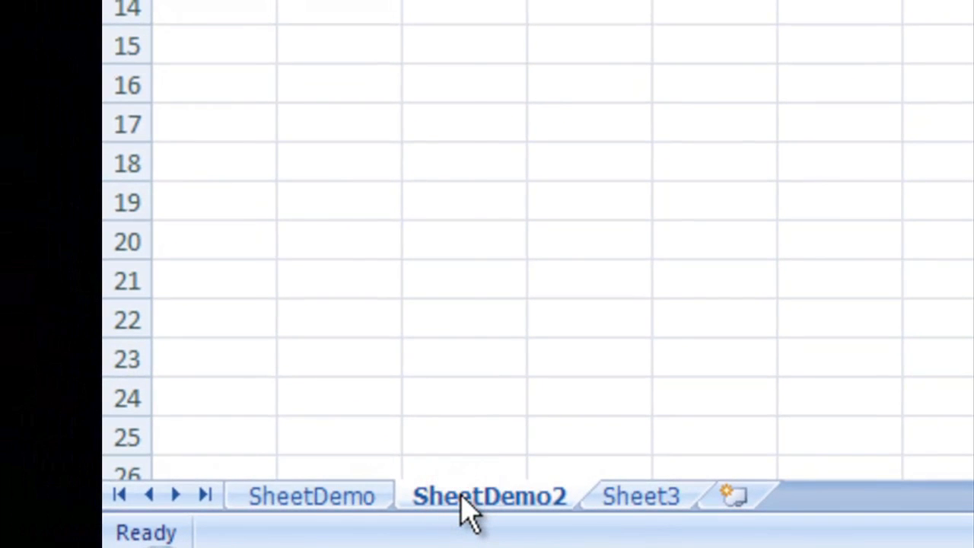
pyautogui.rightClick(489, 495)
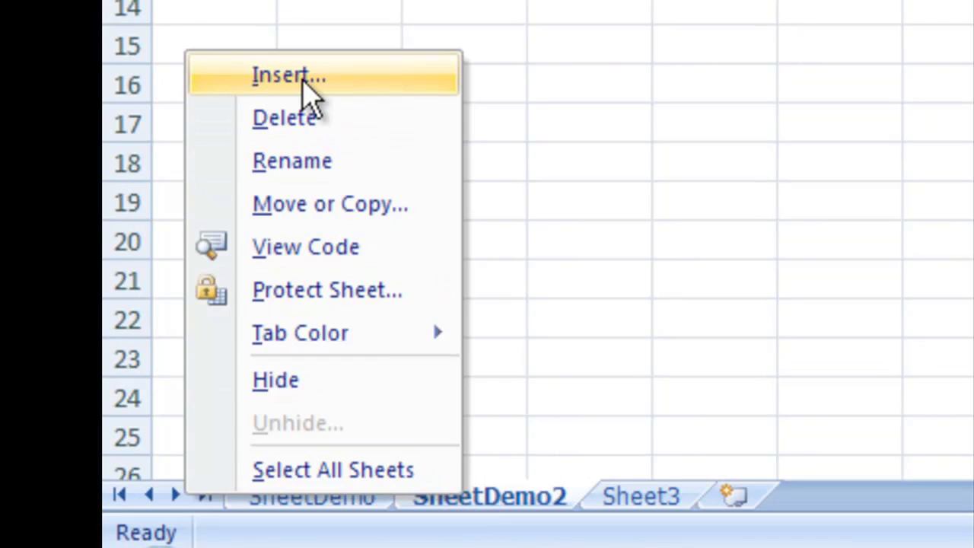
pyautogui.click(288, 75)
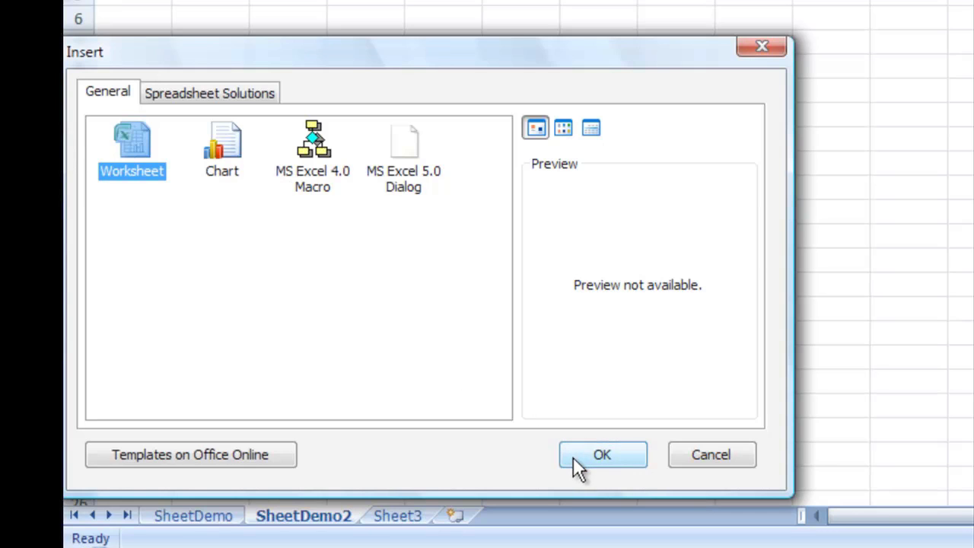
pyautogui.click(602, 454)
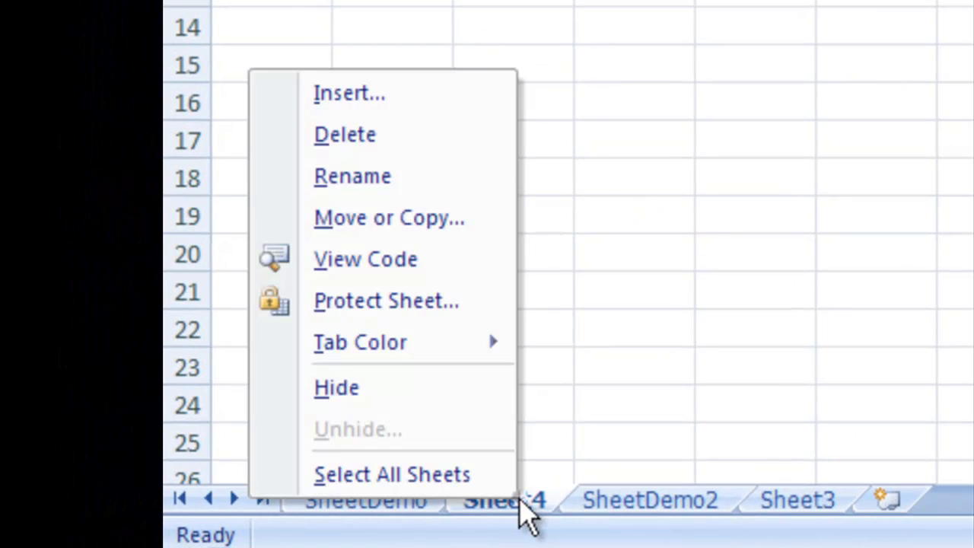
pyautogui.click(344, 134)
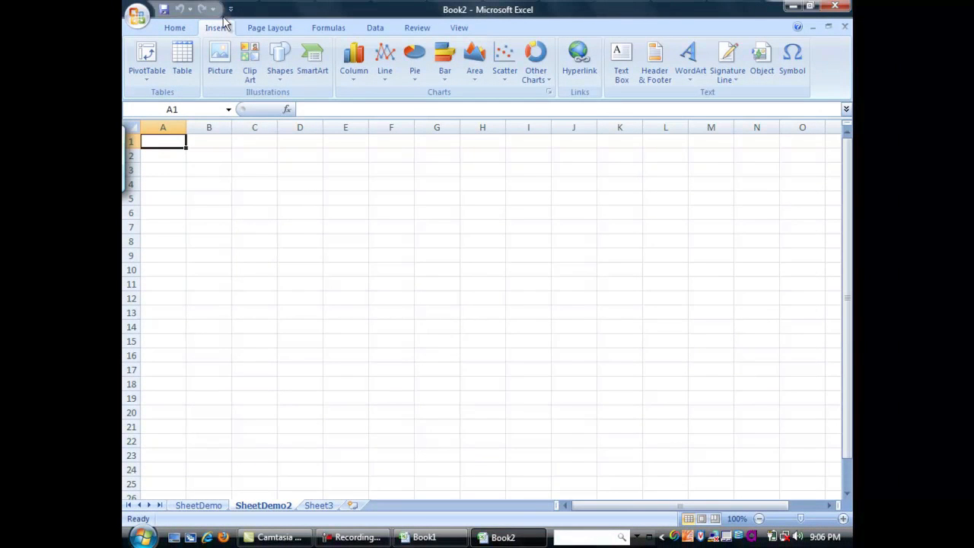
pyautogui.moveTo(220, 57)
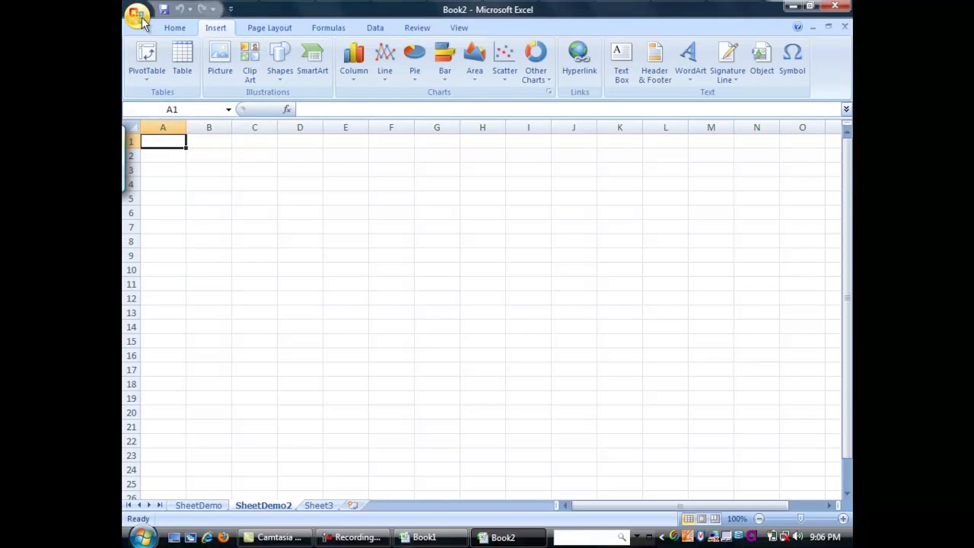
# Save the workbook to Documents as DemoBook in Excel Workbook format.
pyautogui.click(138, 17)
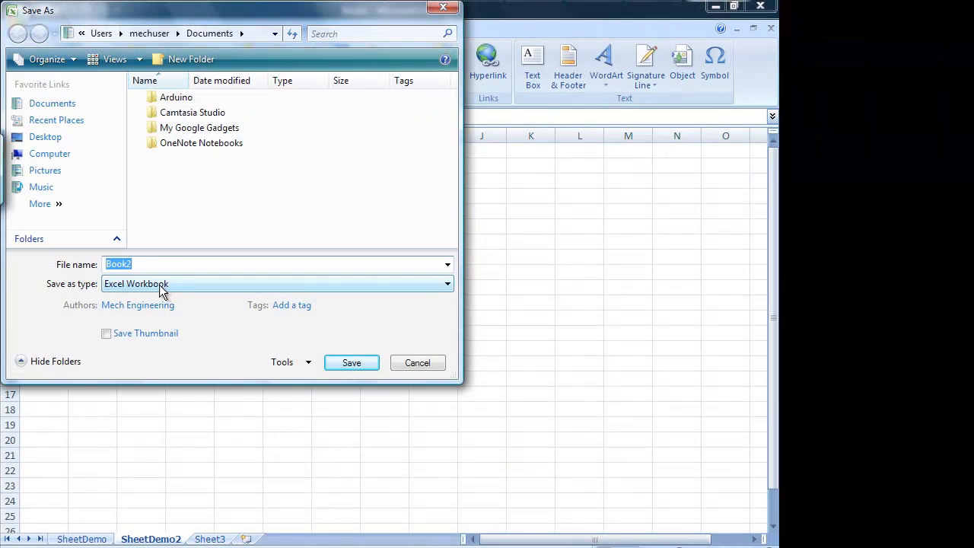
pyautogui.write('DemoB')
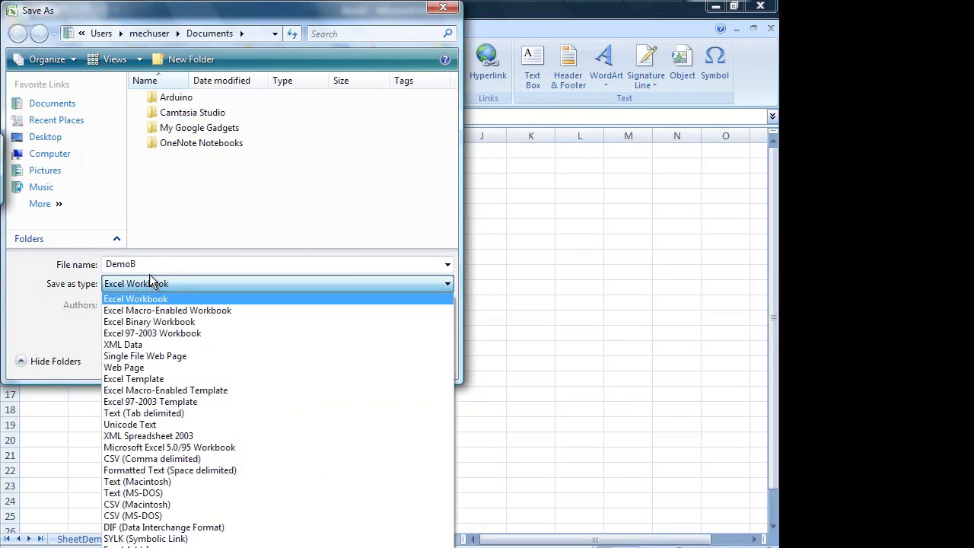
pyautogui.click(136, 298)
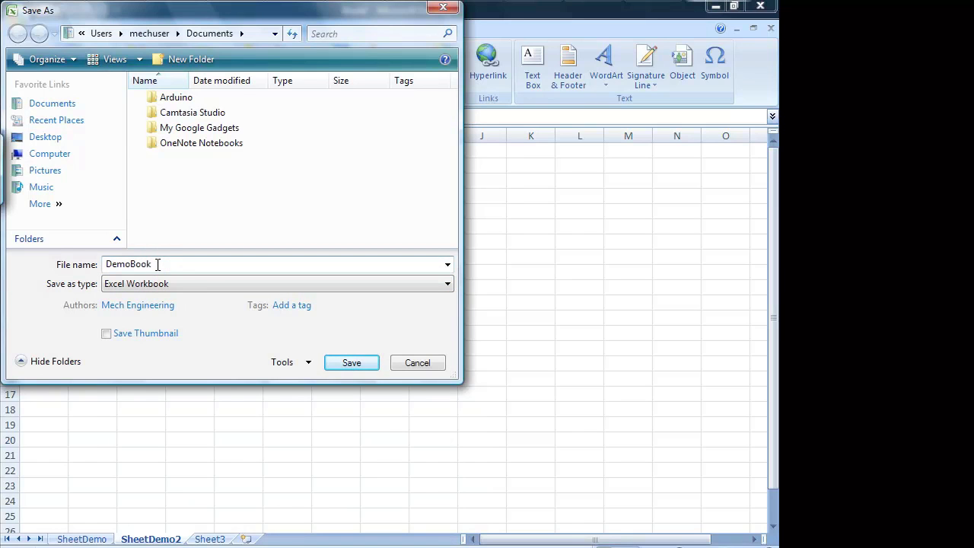
pyautogui.click(350, 362)
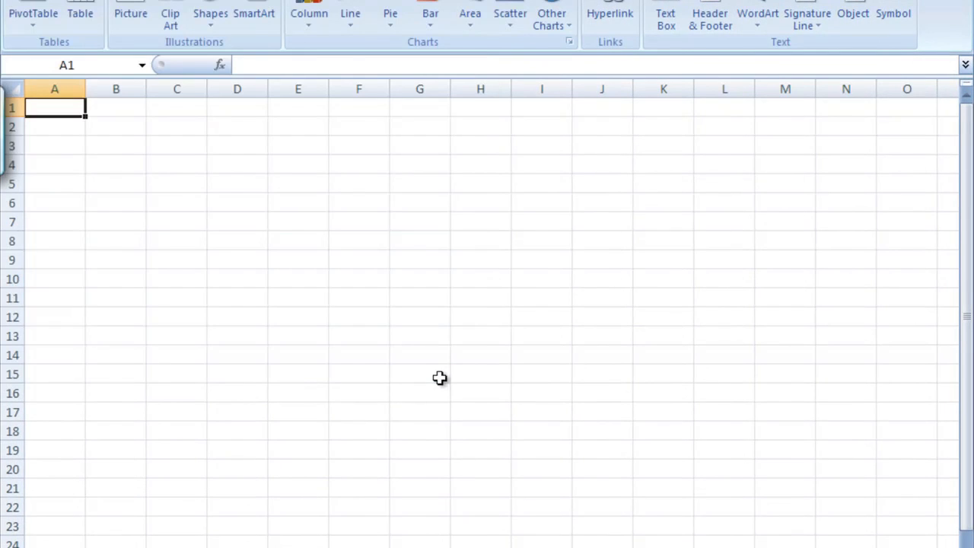
pyautogui.press('ctrl+s')
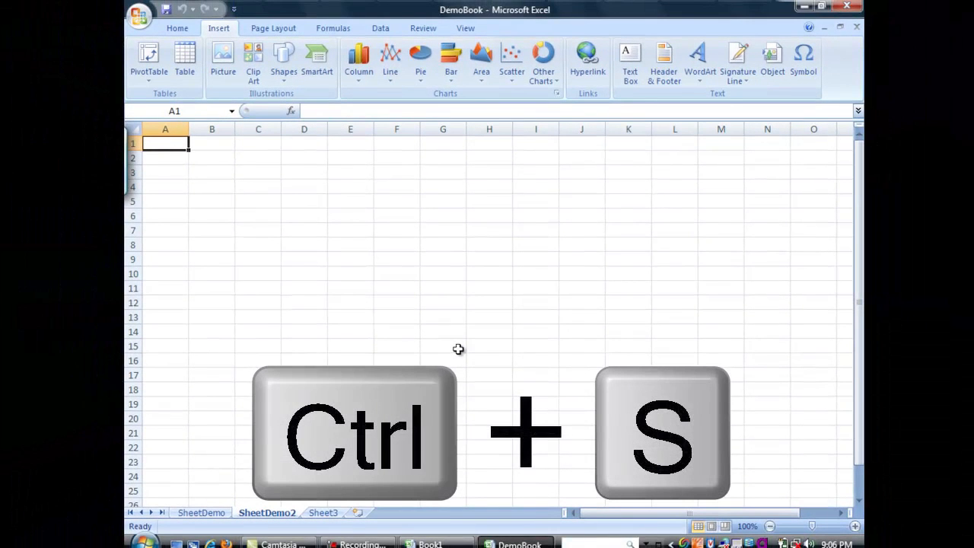
pyautogui.moveTo(353, 150)
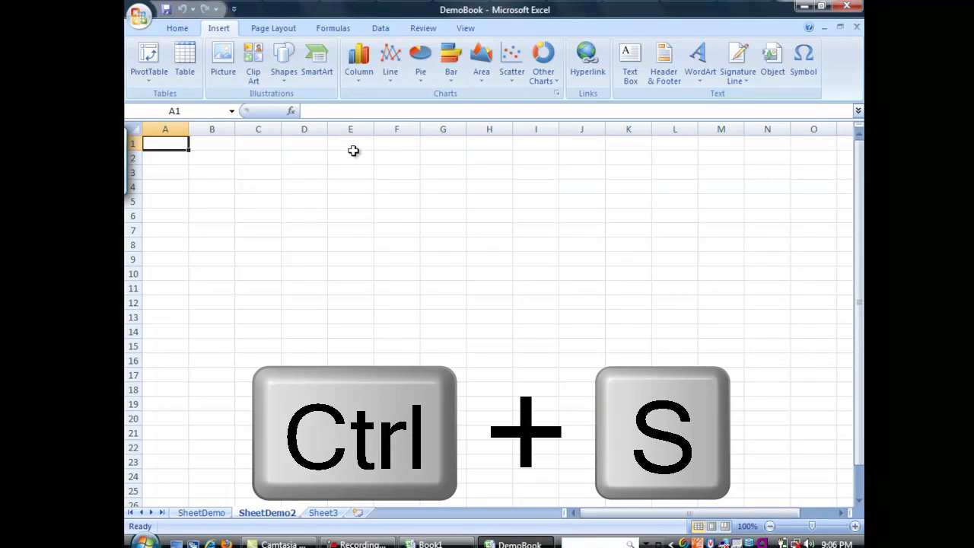
pyautogui.press('ctrl+s')
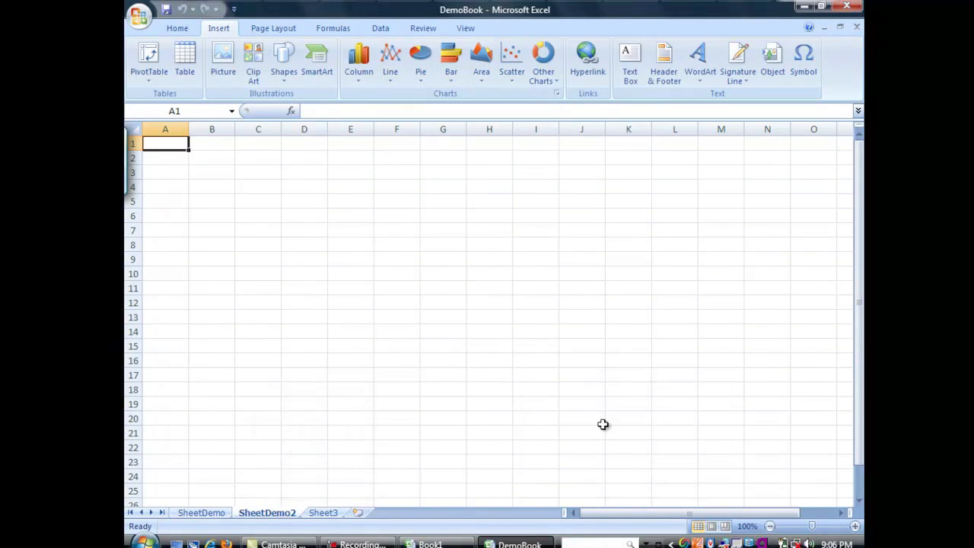
pyautogui.moveTo(672, 512); pyautogui.dragTo(671, 512)
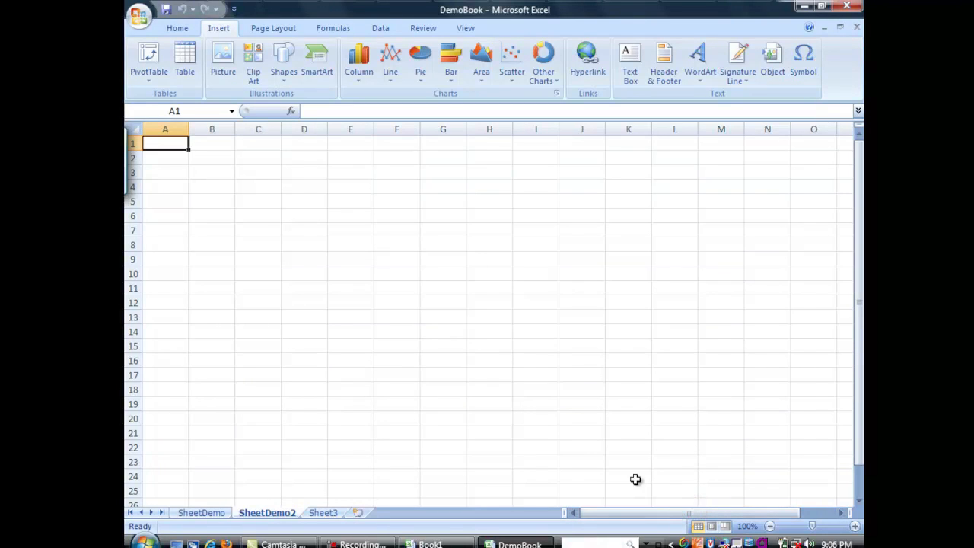
pyautogui.moveTo(715, 499)
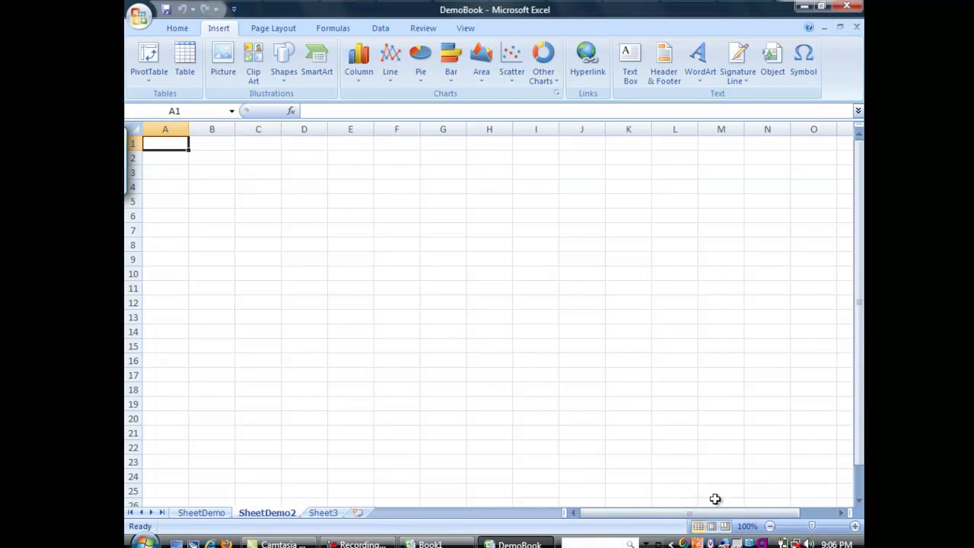